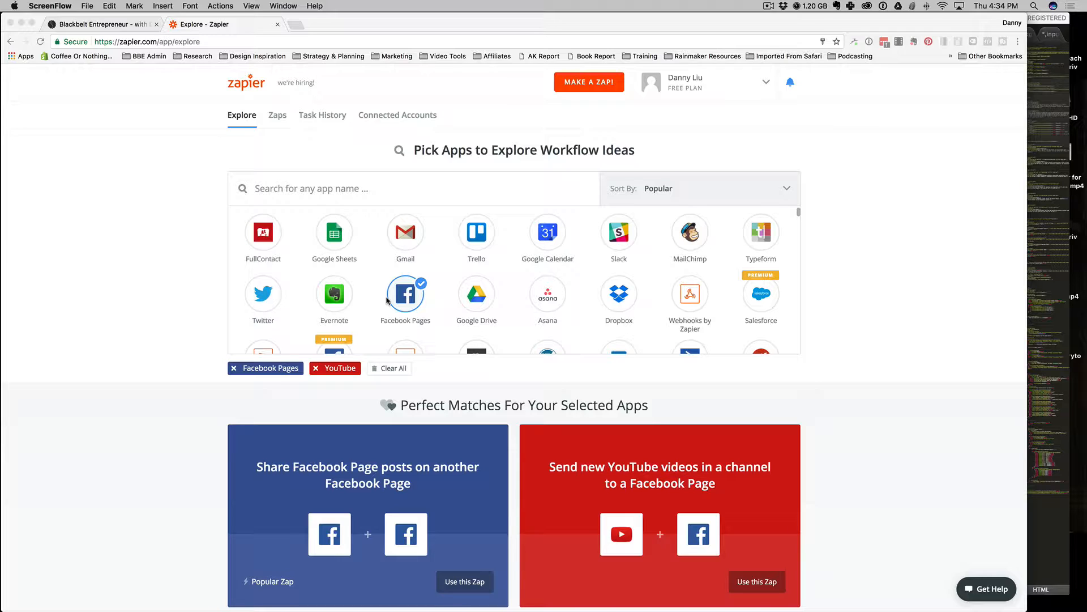
mouse_move(394, 115)
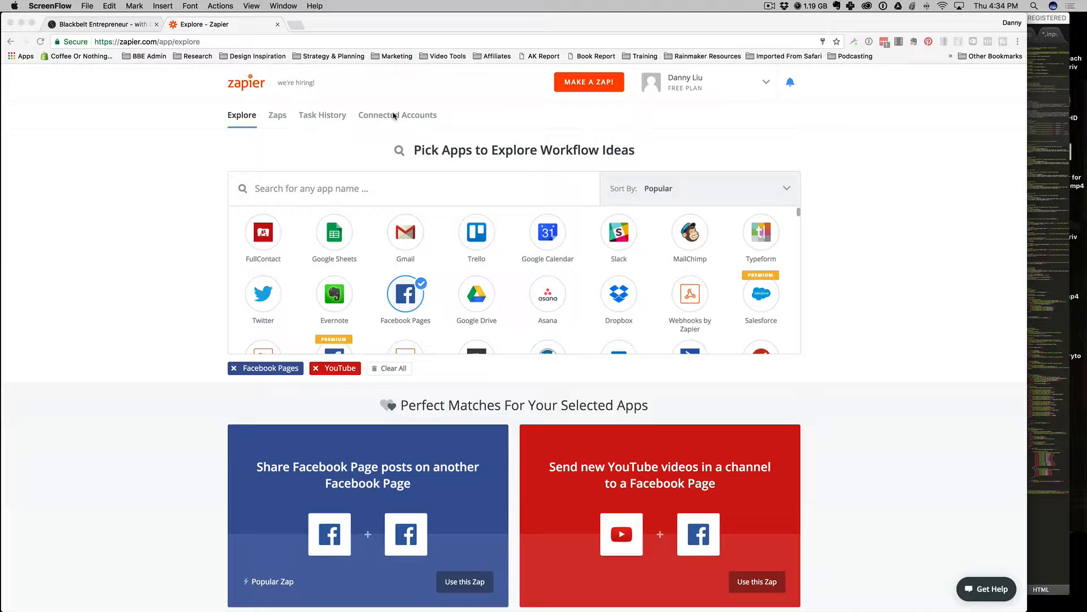
mouse_move(482, 201)
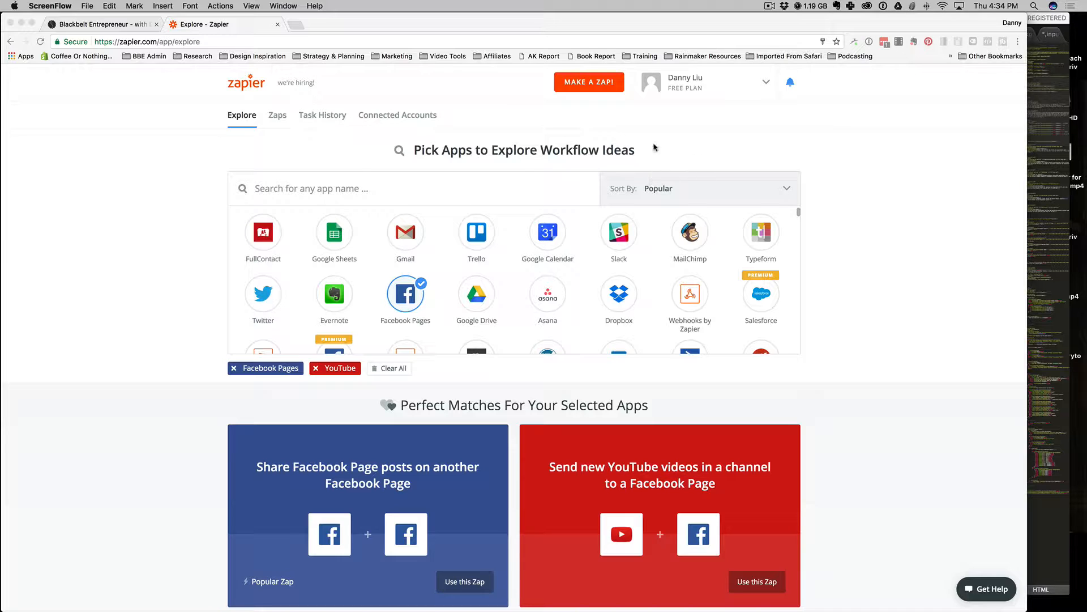
mouse_move(636, 127)
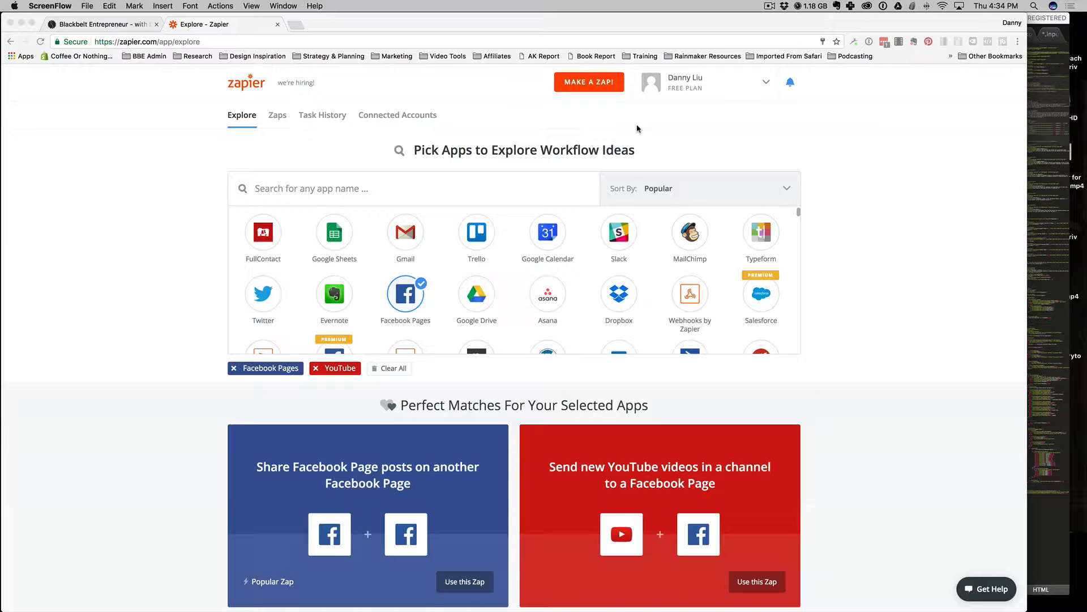
mouse_move(660, 149)
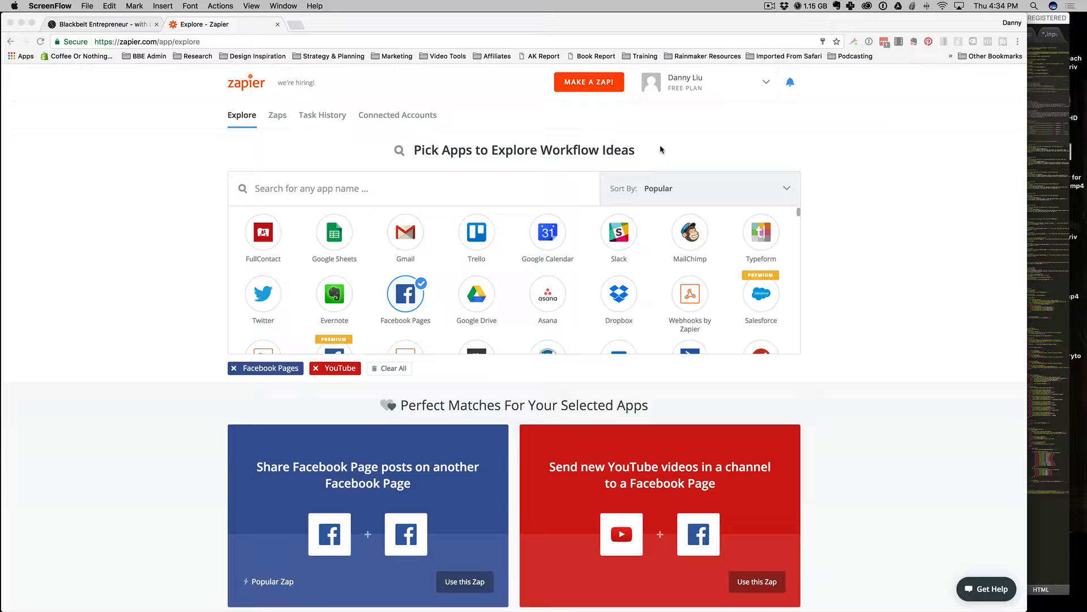
mouse_move(646, 147)
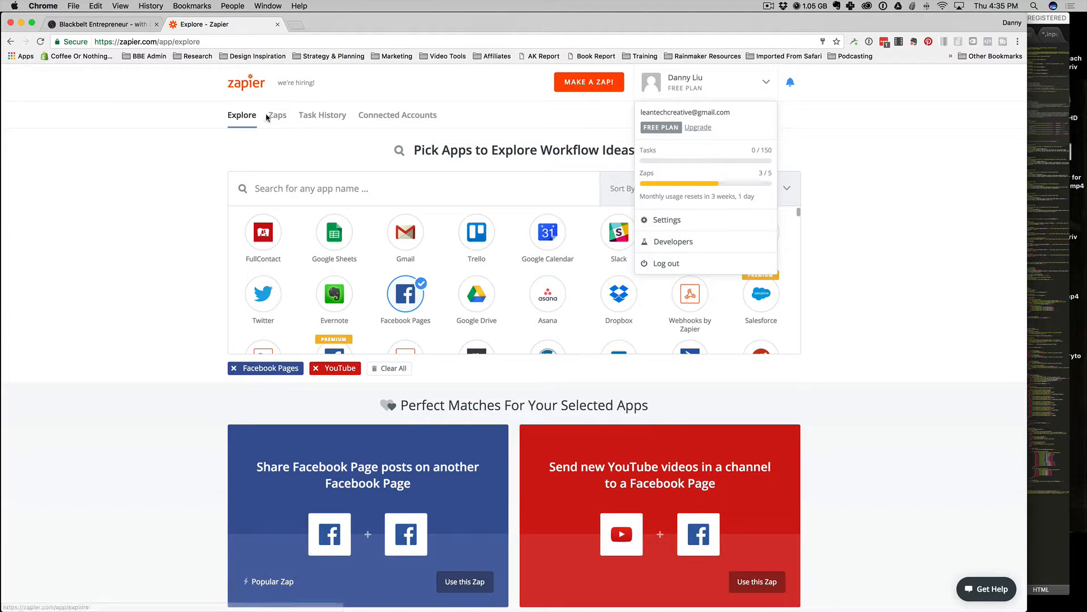
Open the Zaps dashboard listing all 23 zaps and their on/off status.
left_click(277, 114)
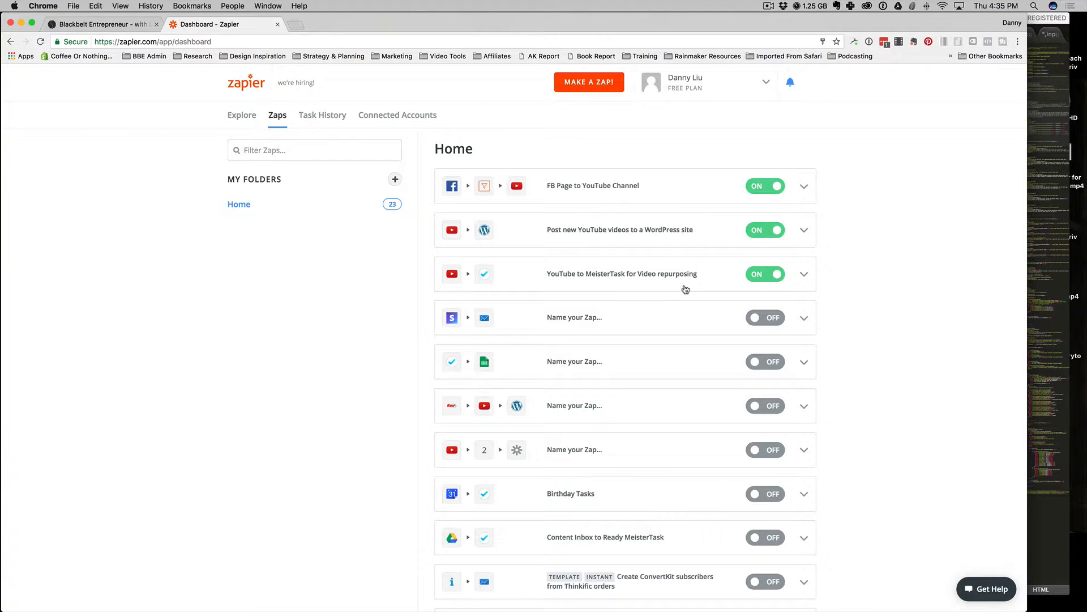
mouse_move(624, 246)
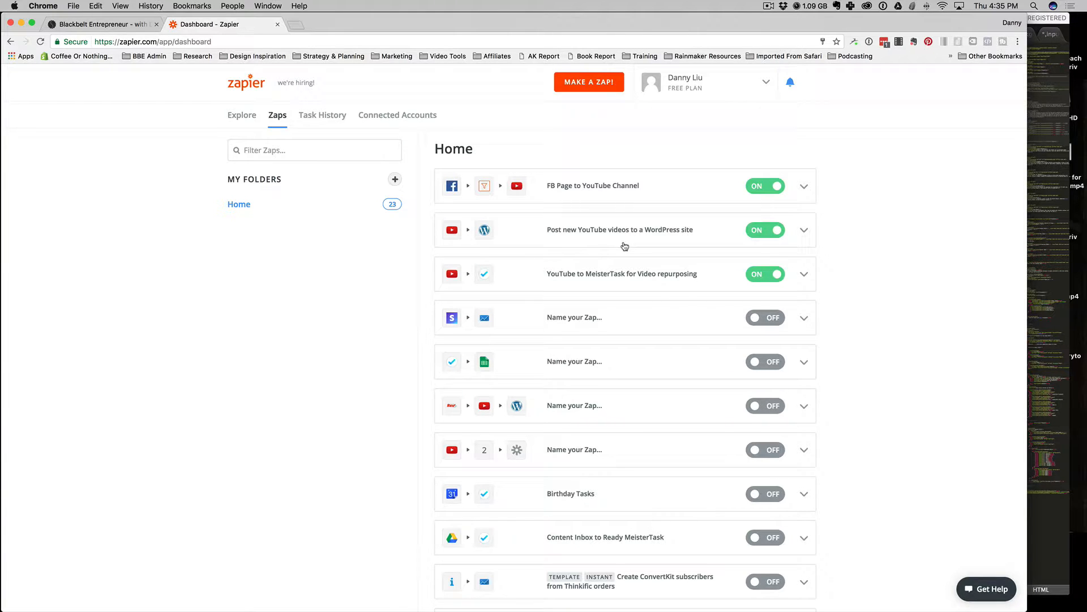
mouse_move(464, 231)
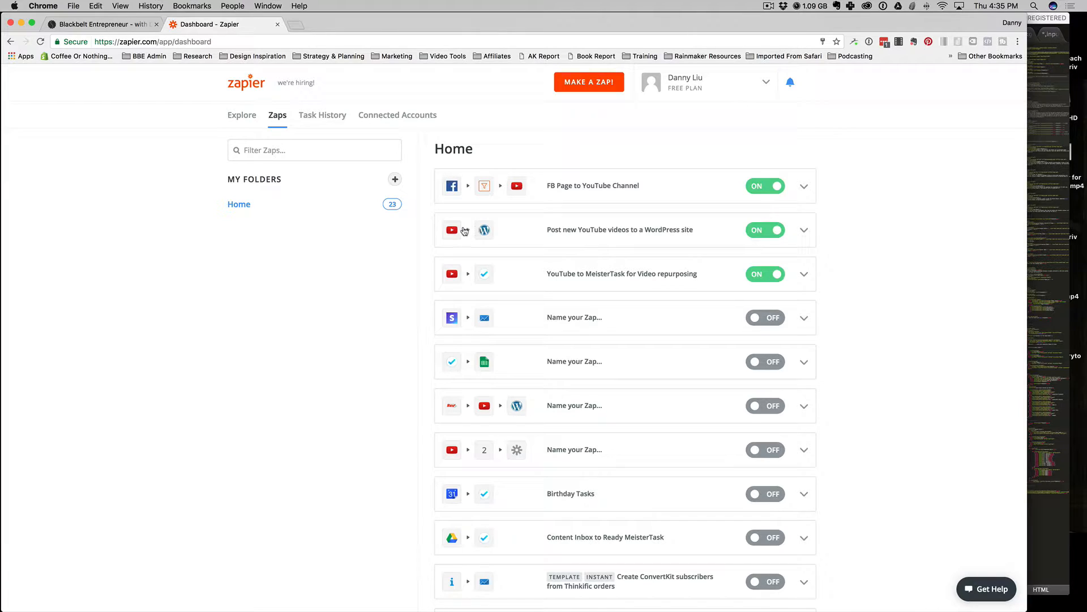
mouse_move(606, 235)
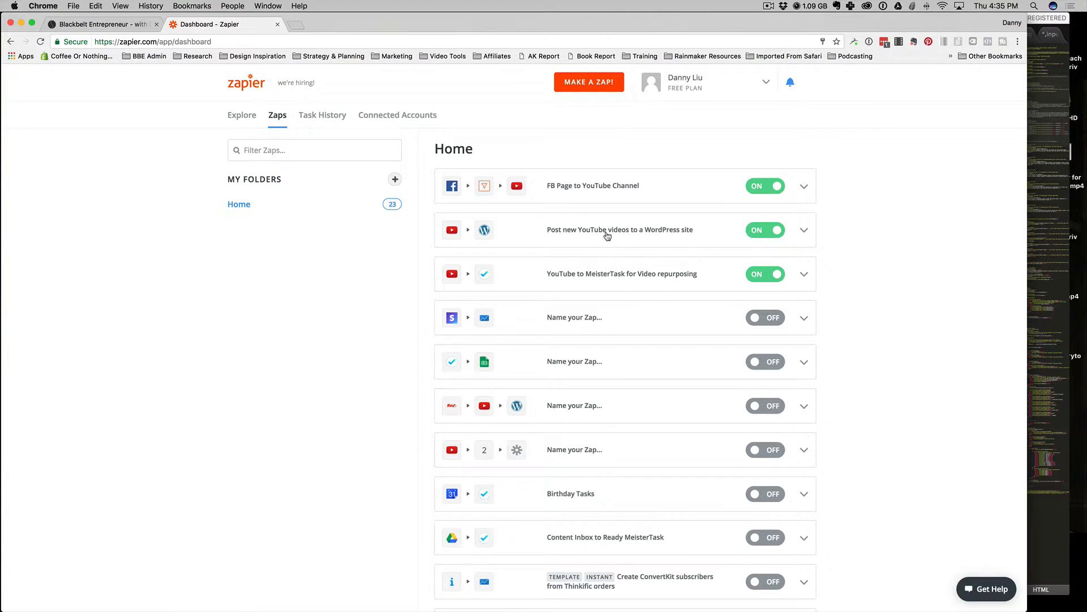
mouse_move(696, 244)
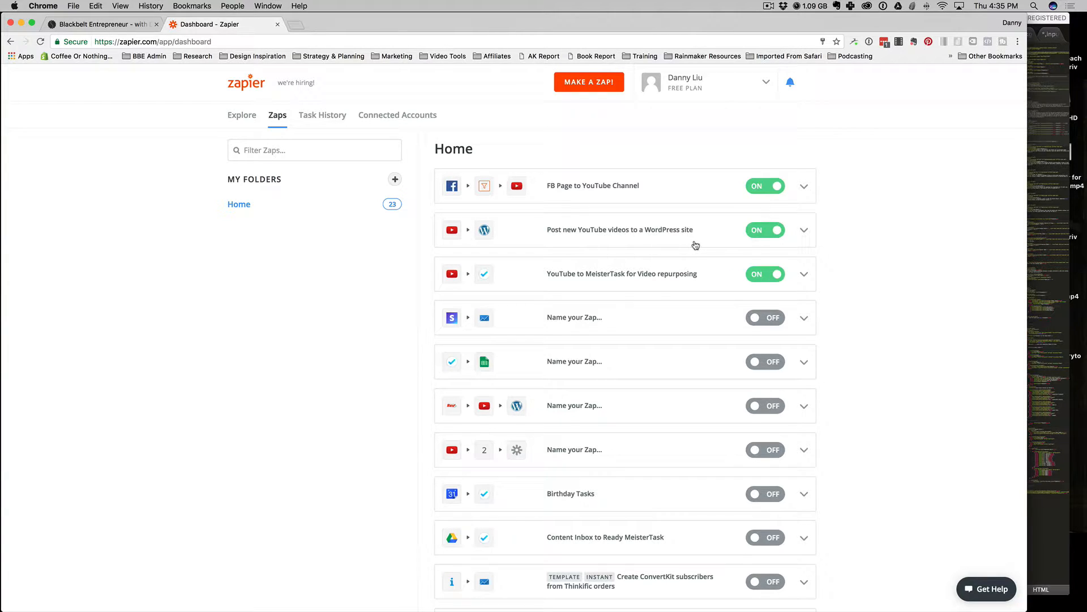
mouse_move(559, 242)
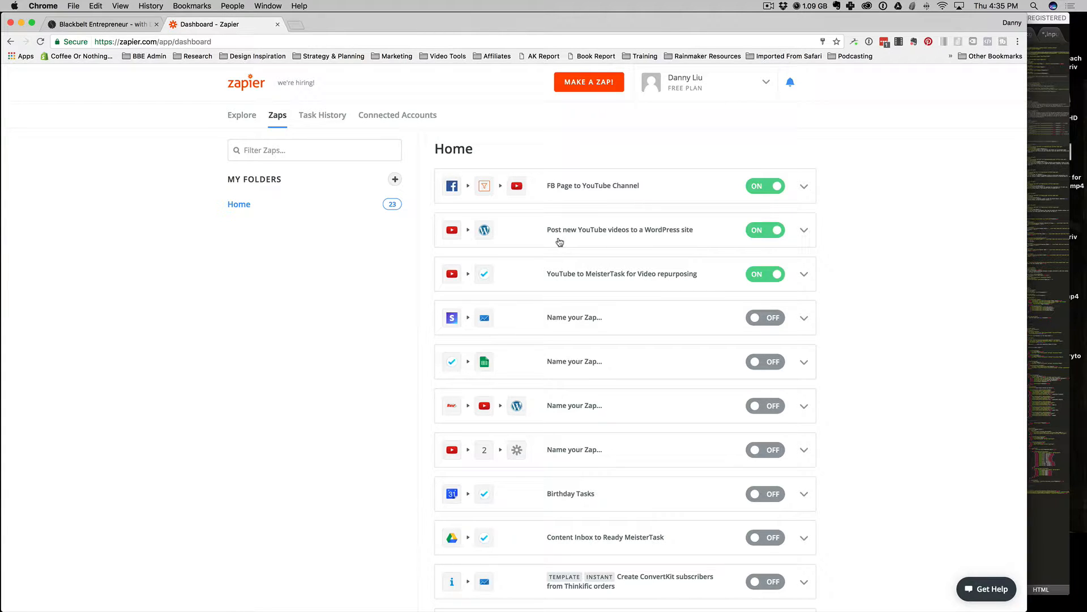
mouse_move(487, 232)
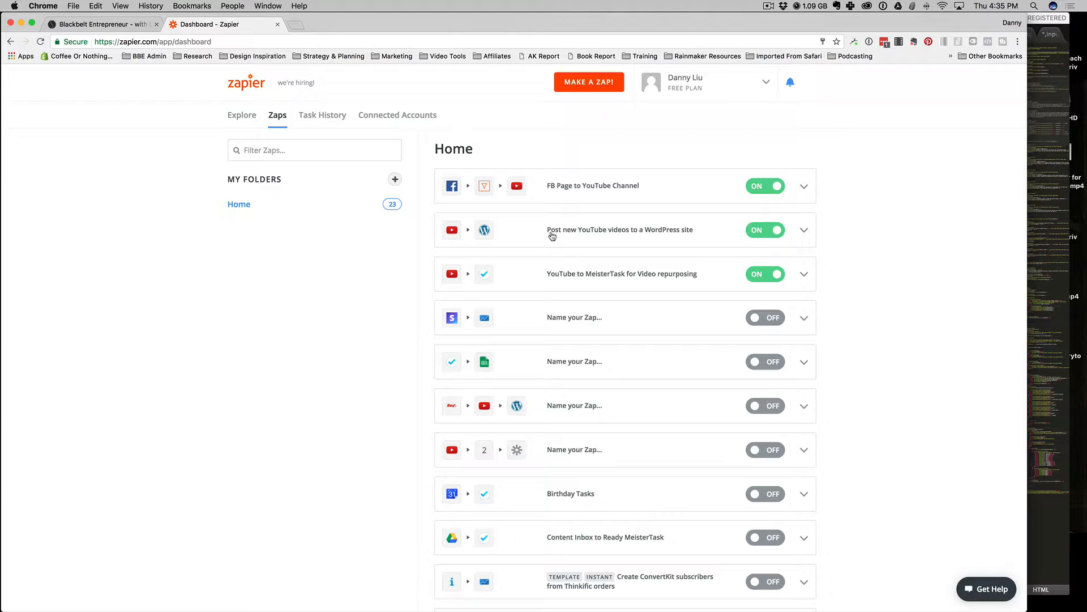
Open 'Post new YouTube videos to a WordPress site' and expand its Create Post and New Video steps.
left_click(619, 229)
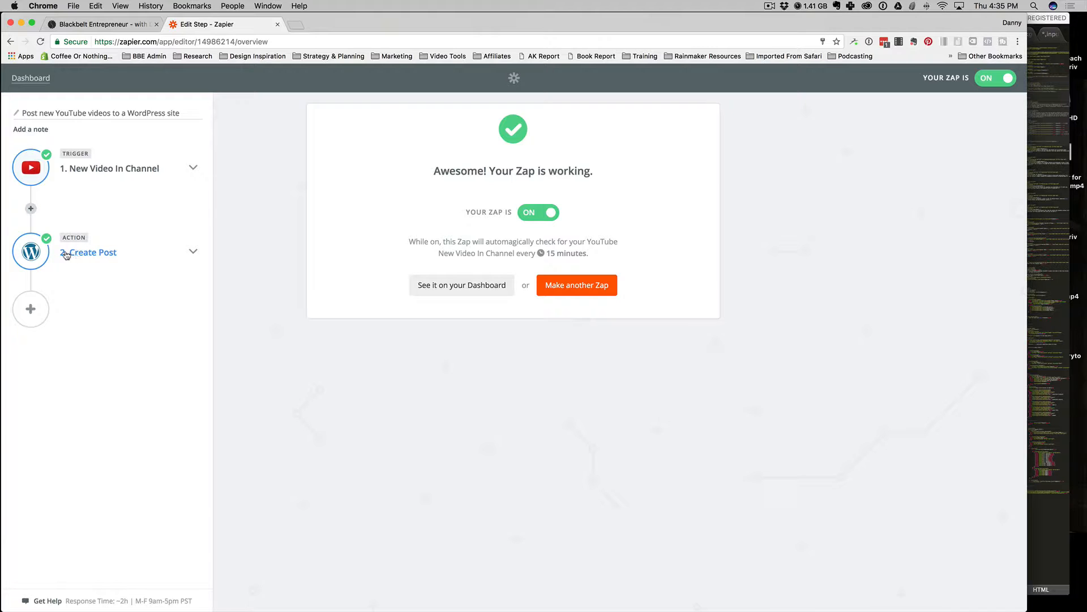
left_click(92, 251)
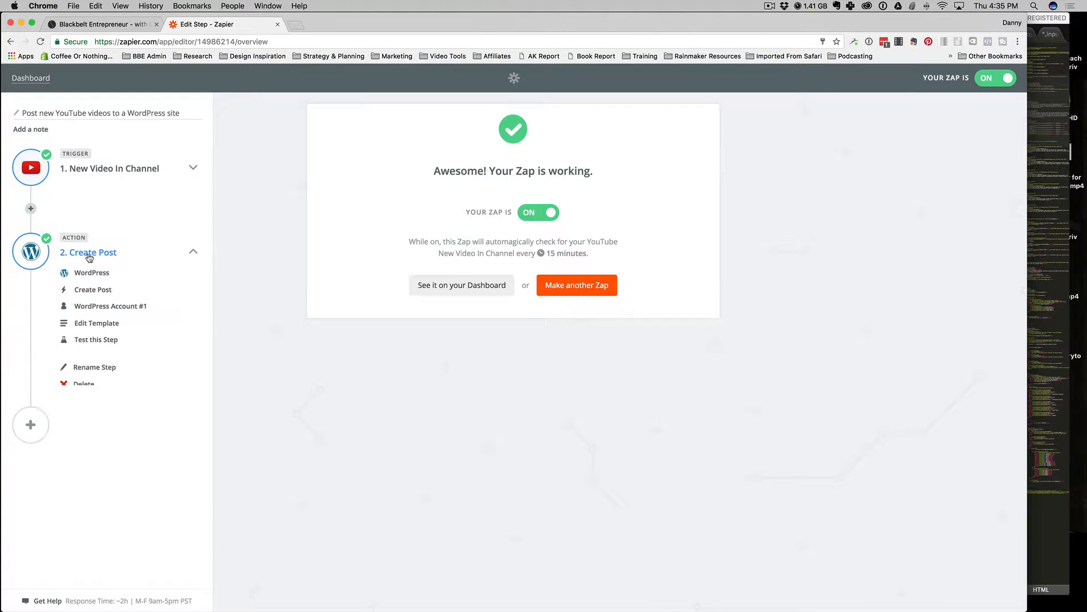
mouse_move(91, 272)
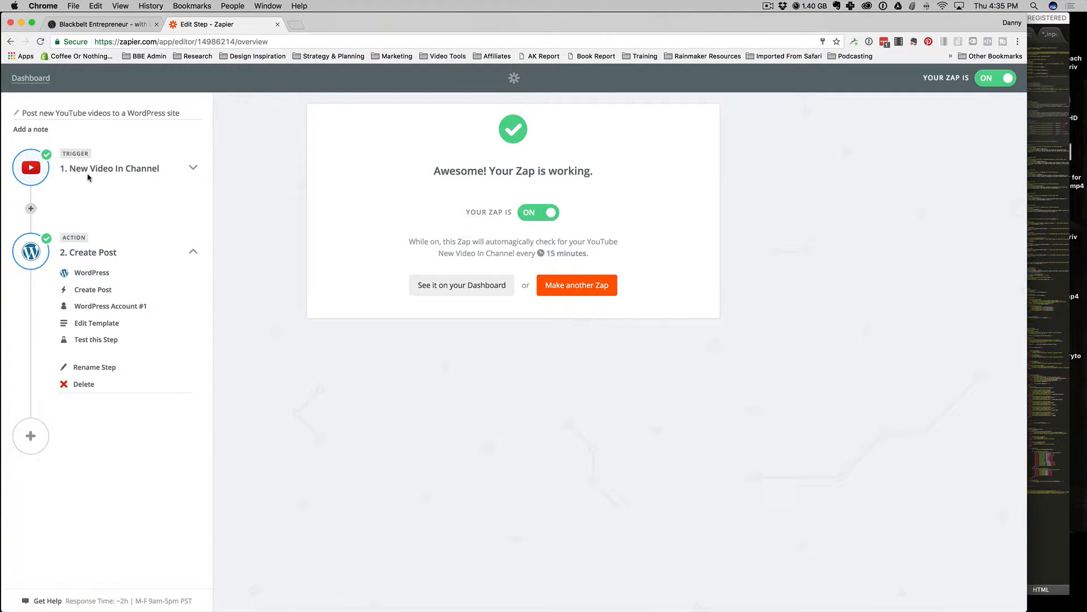
left_click(109, 167)
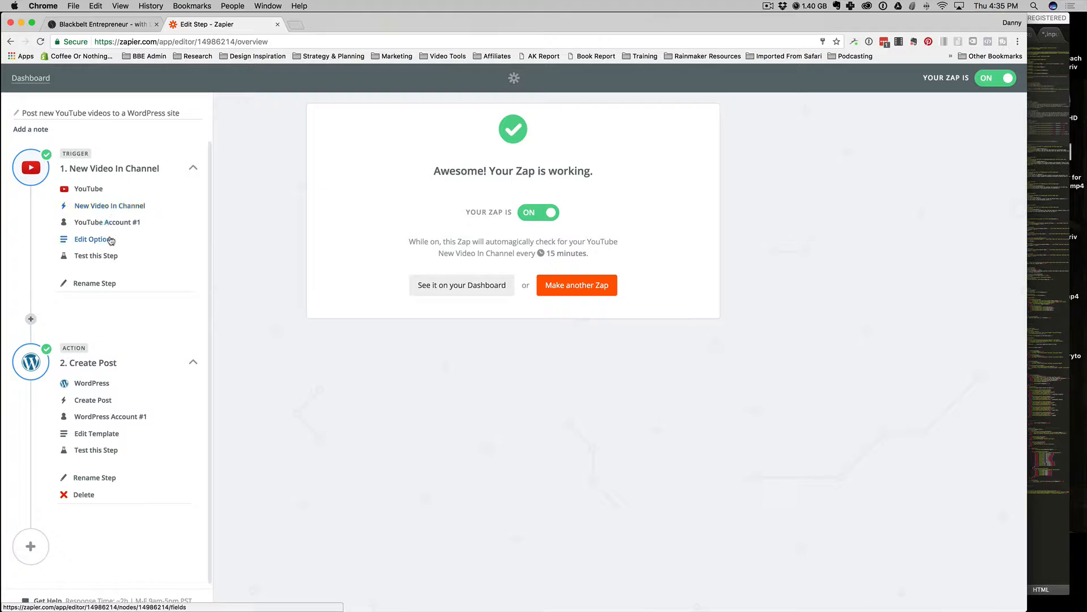
left_click(90, 380)
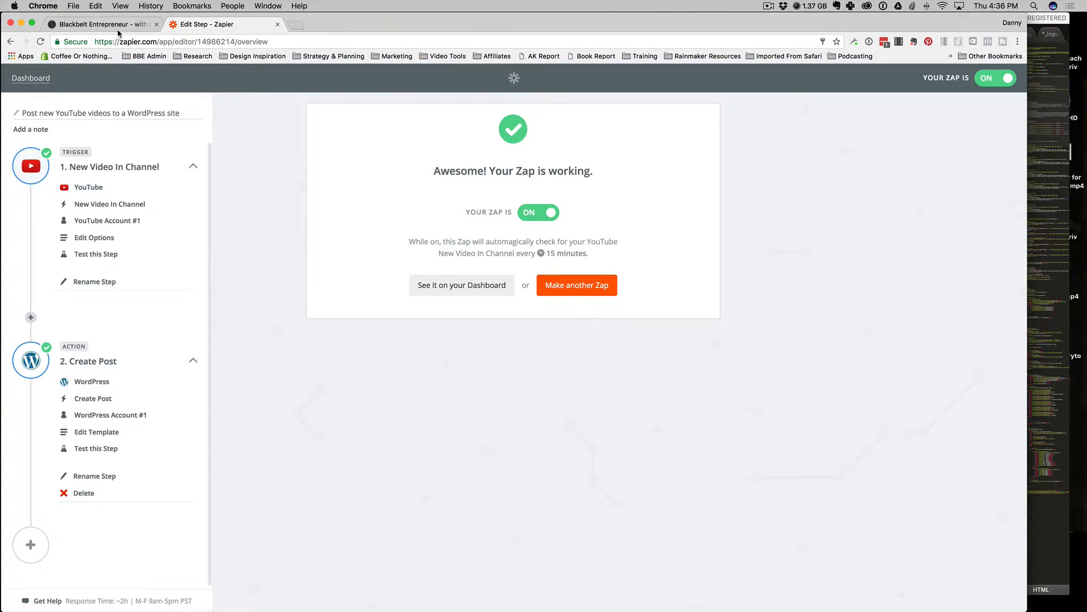
Switch to the Rainmaker admin and list all posts, showing Zapier Service drafts.
left_click(102, 24)
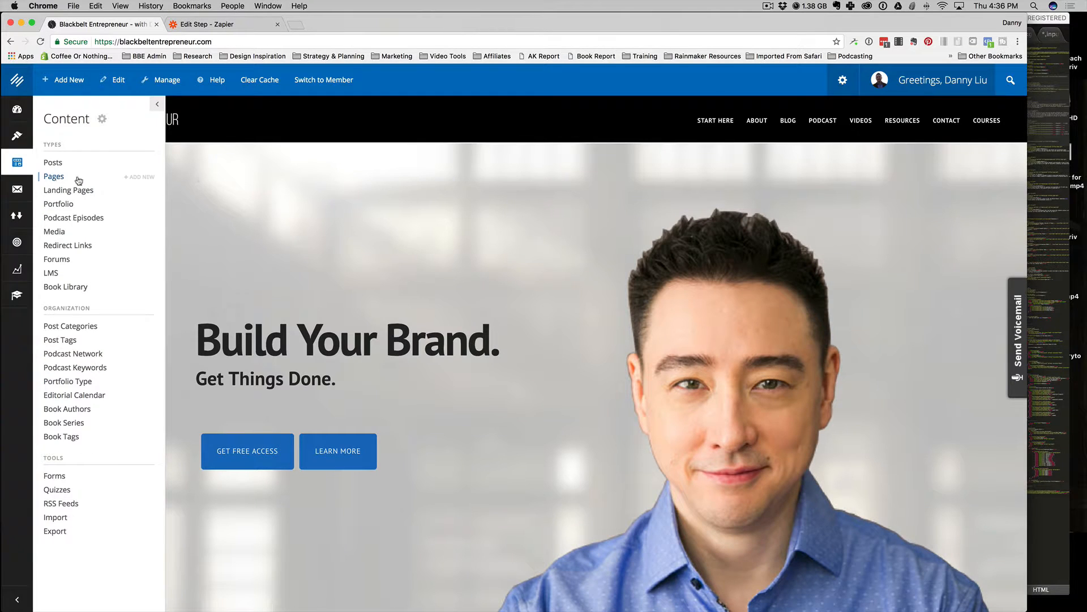
left_click(68, 190)
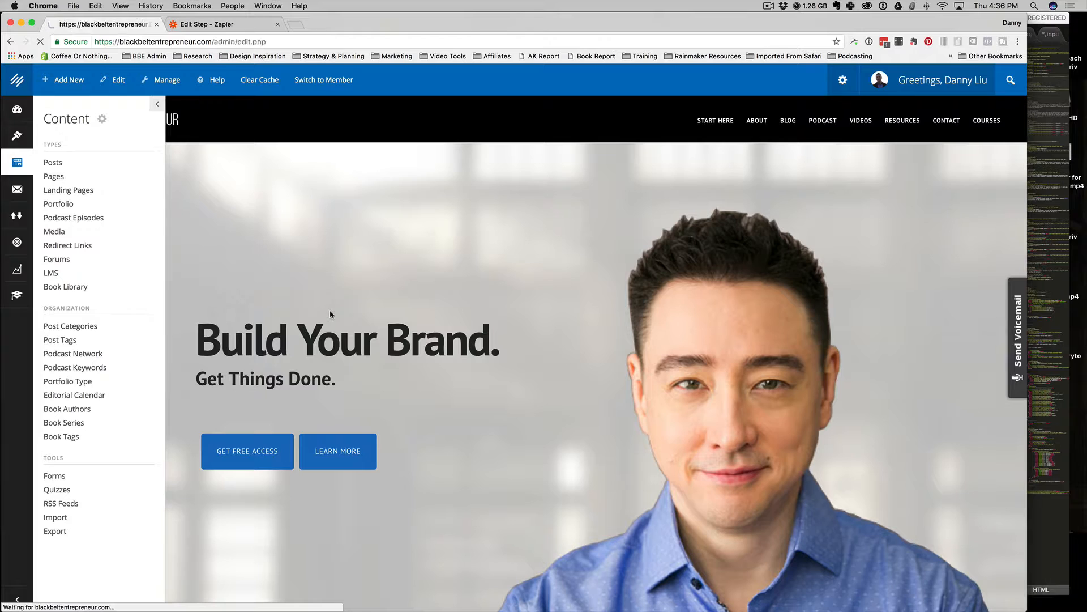
left_click(52, 161)
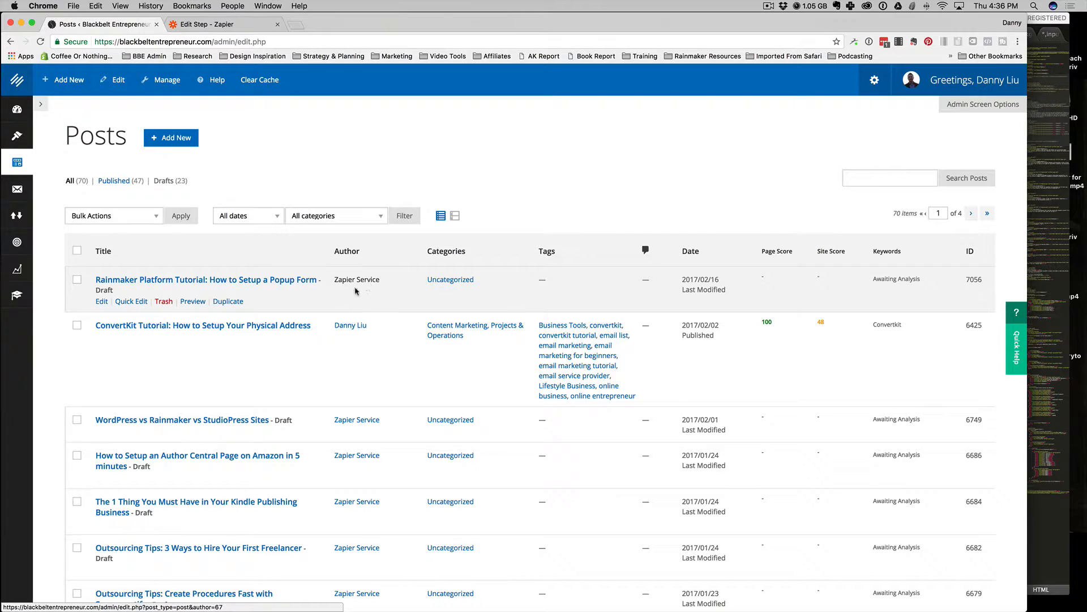
mouse_move(356, 362)
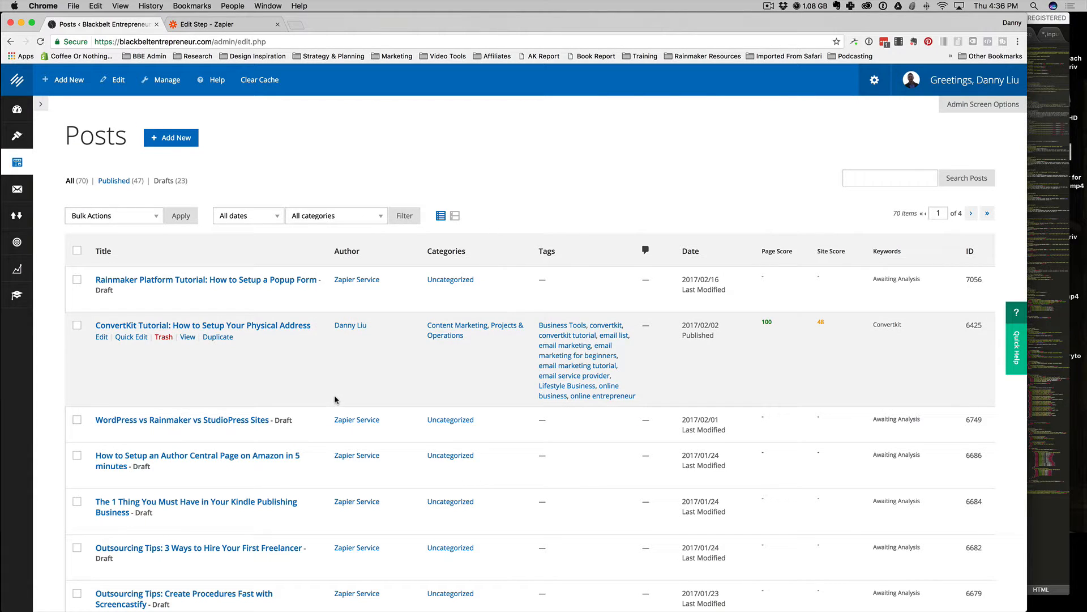
mouse_move(379, 385)
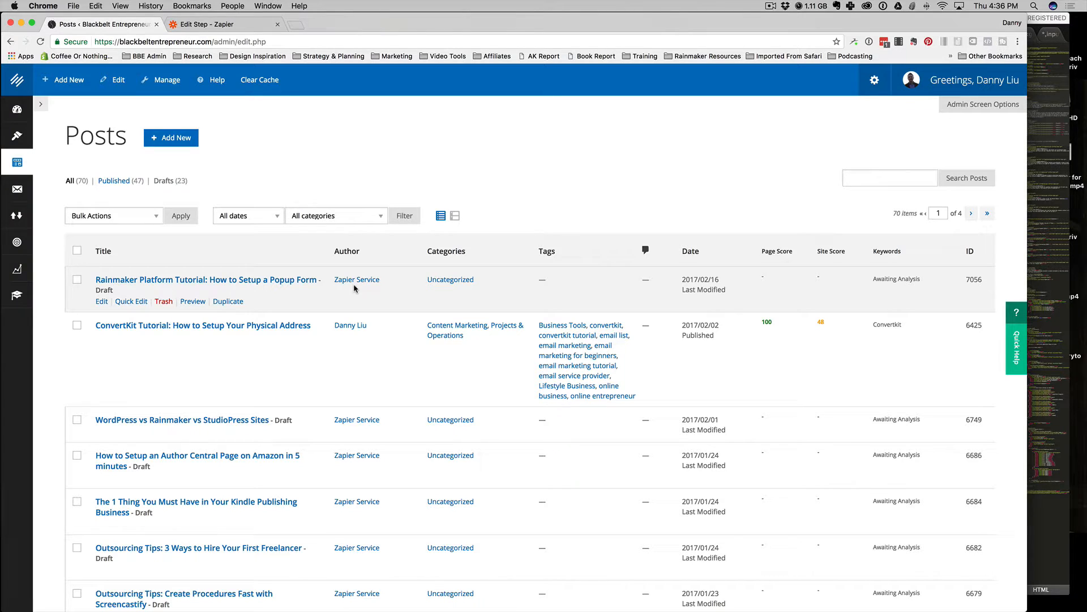
mouse_move(358, 428)
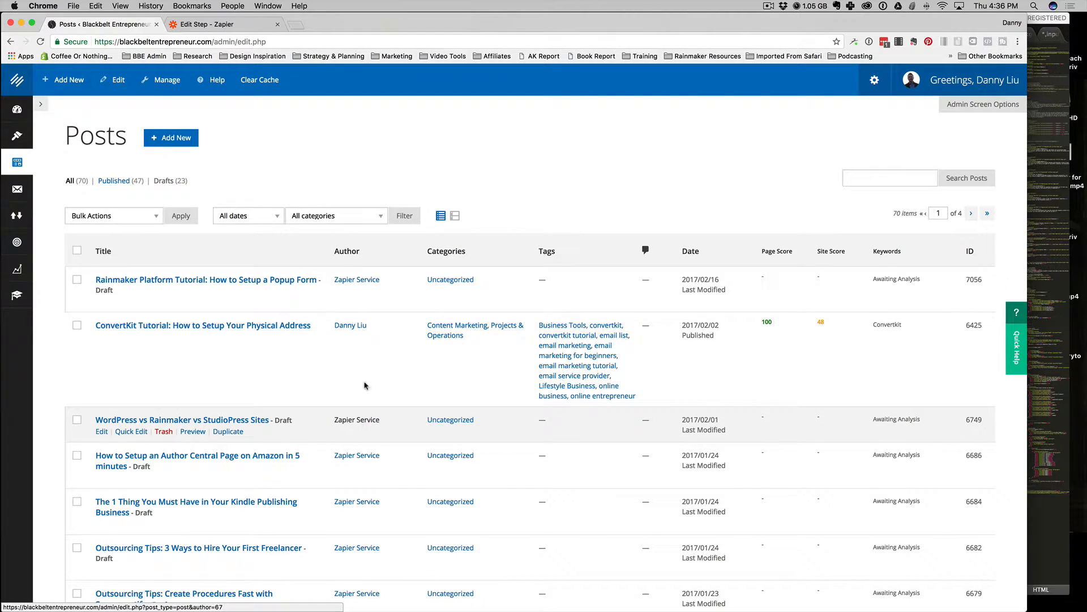
mouse_move(346, 293)
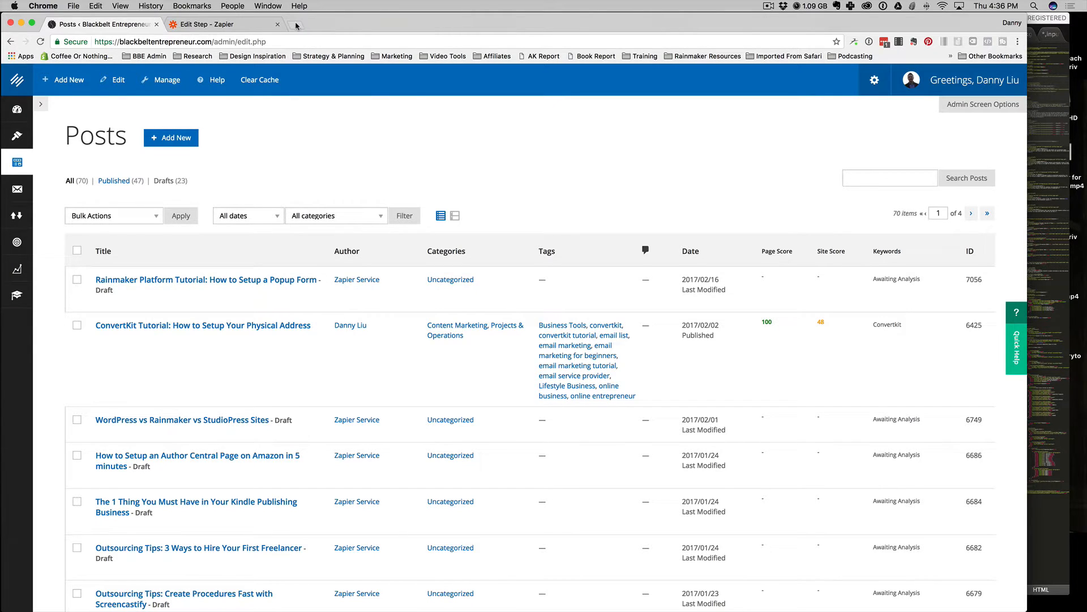
left_click(312, 25)
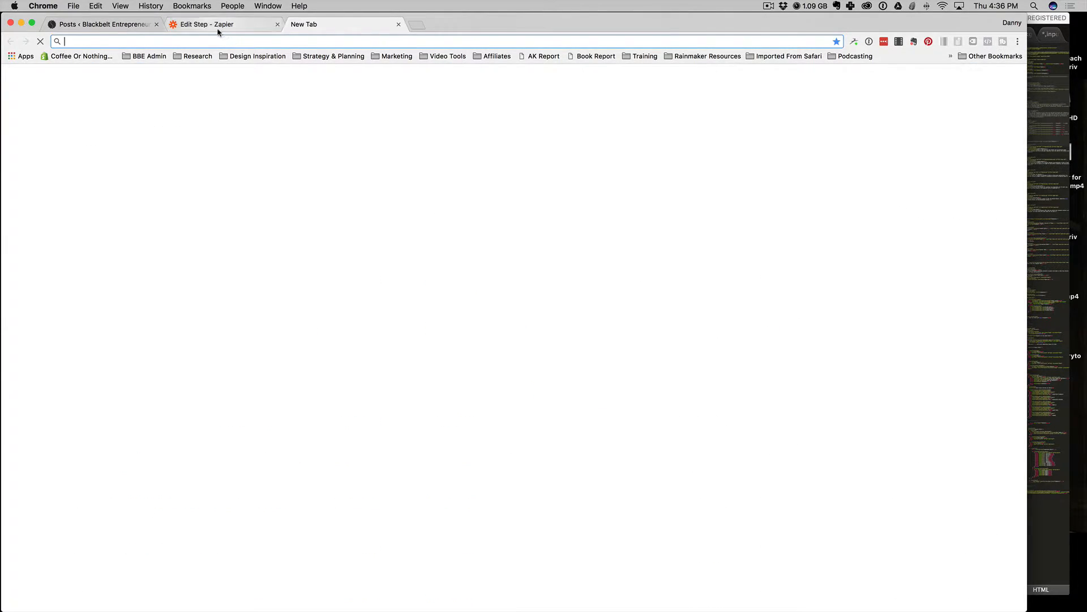
type("www.youtube.com")
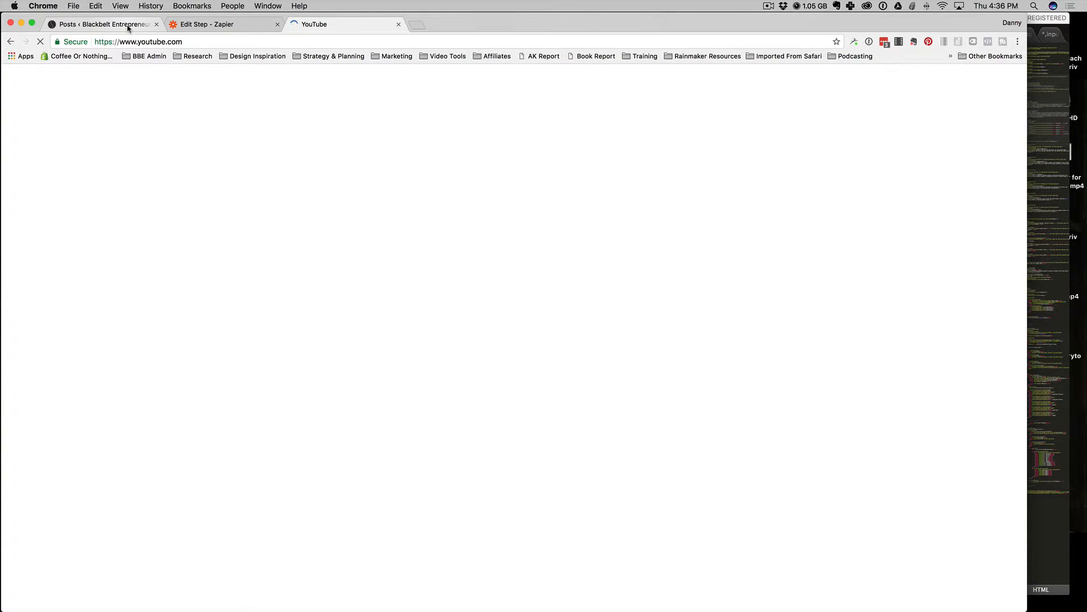
left_click(104, 24)
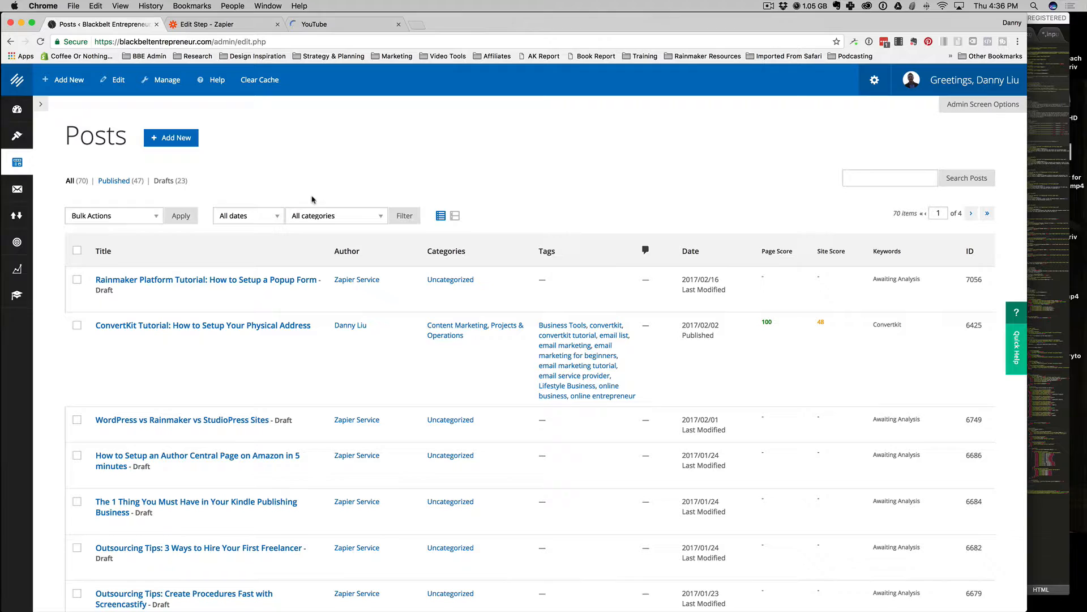
mouse_move(182, 284)
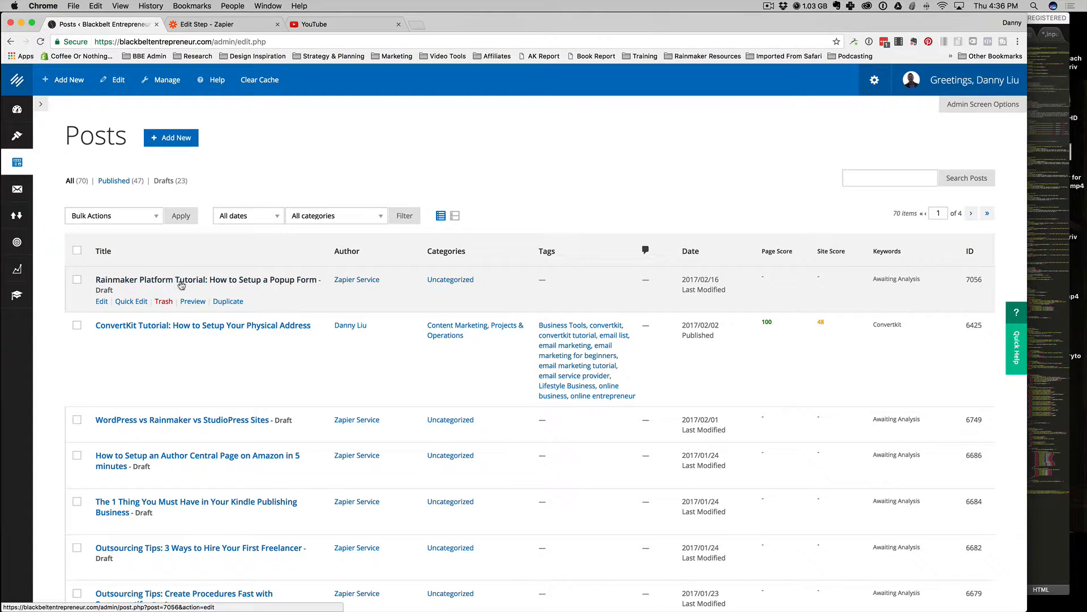
mouse_move(260, 284)
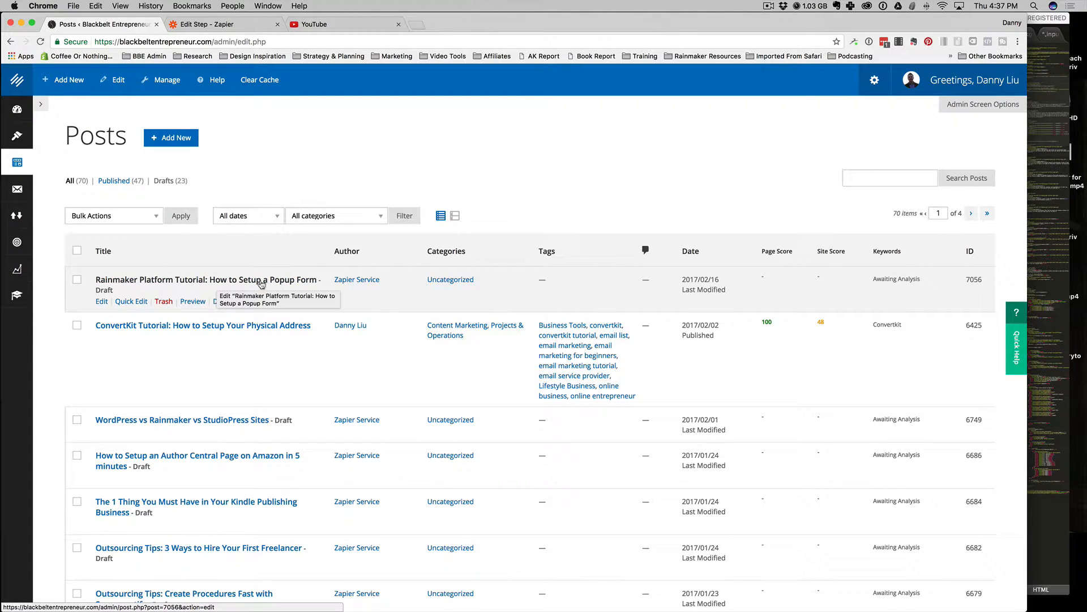
mouse_move(299, 285)
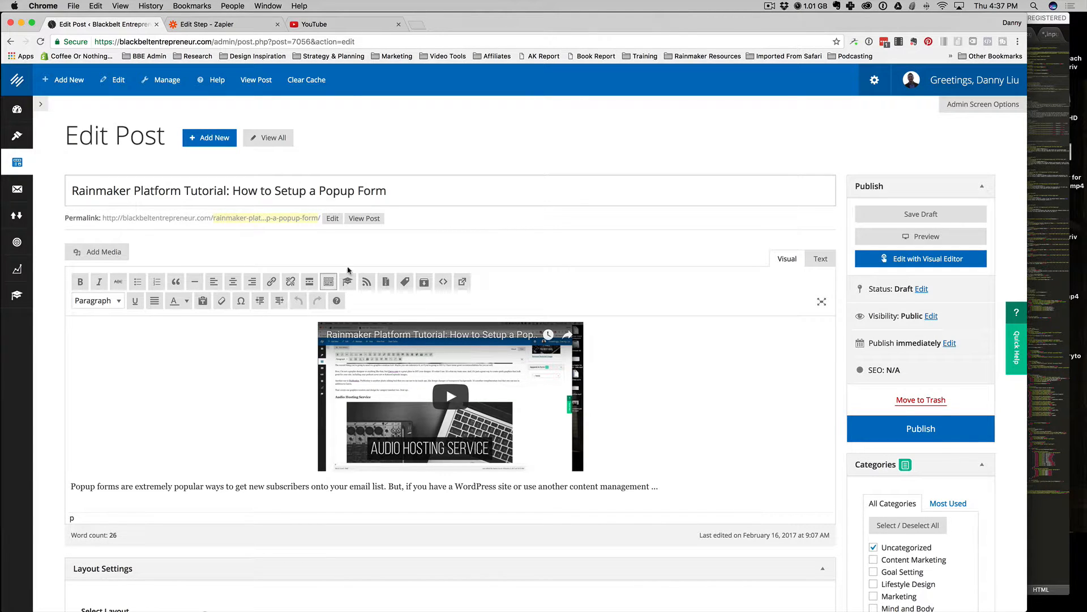
left_click(313, 24)
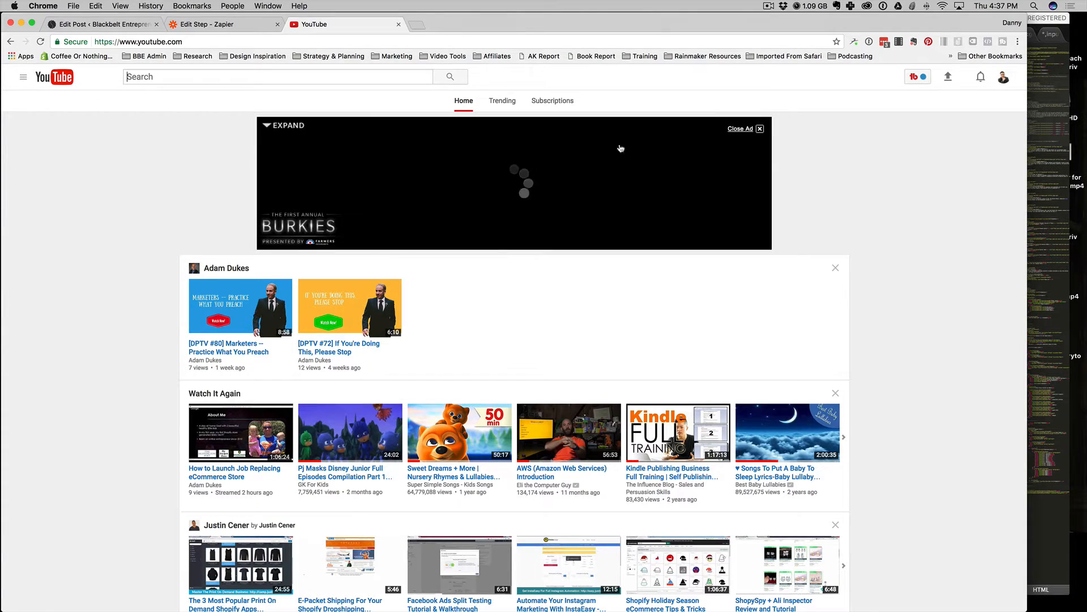
left_click(1003, 77)
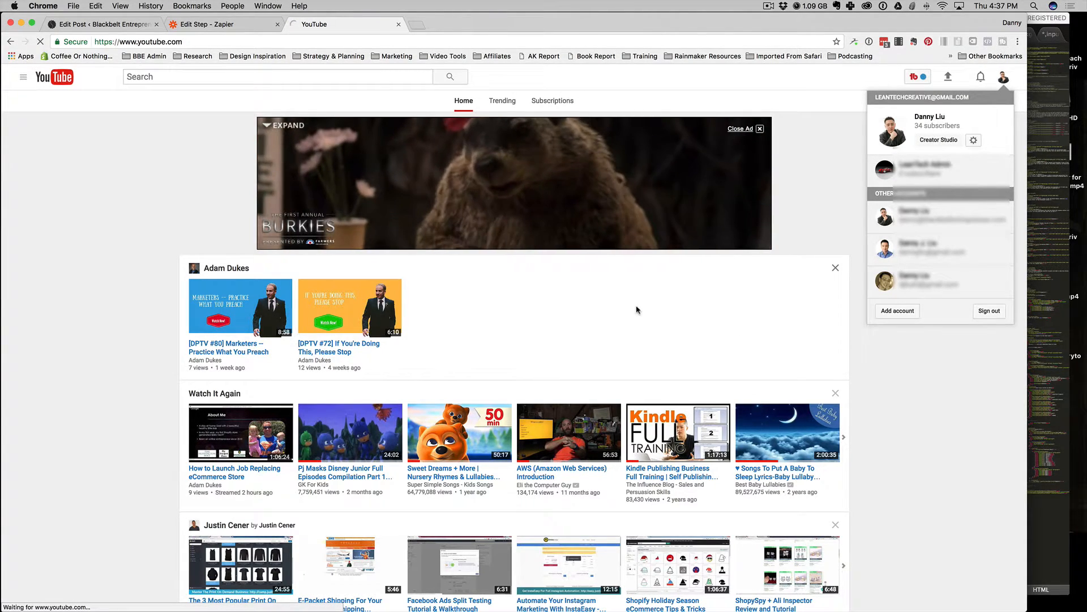
left_click(938, 140)
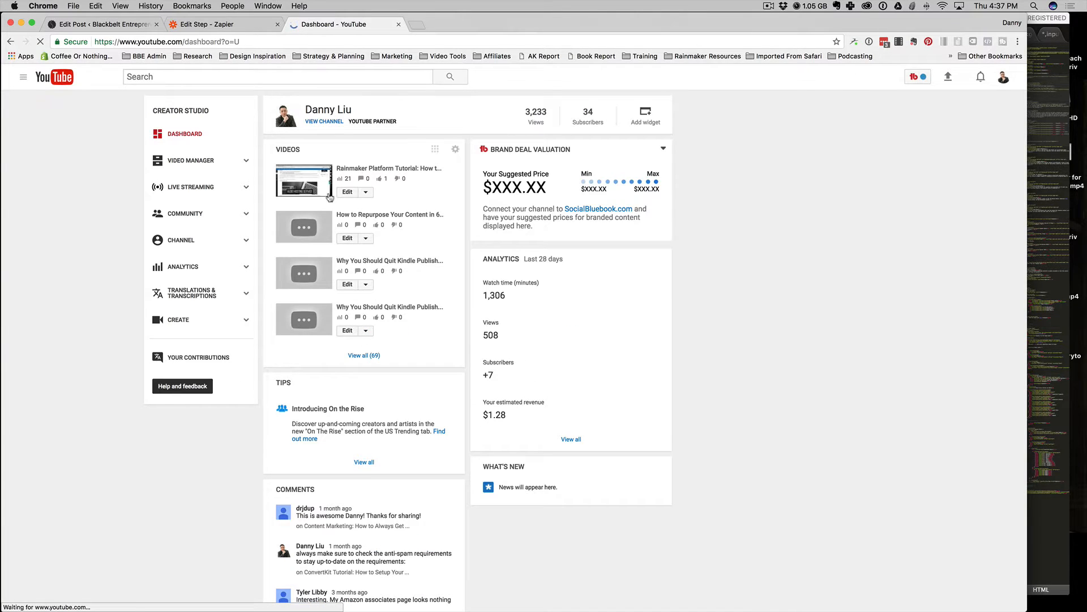
left_click(303, 181)
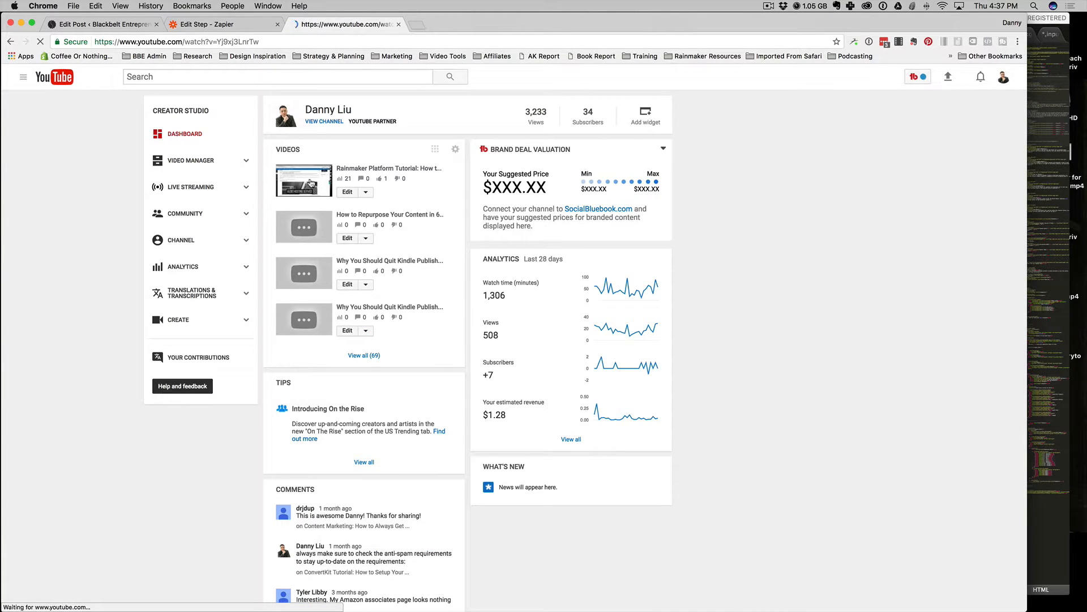
left_click(303, 181)
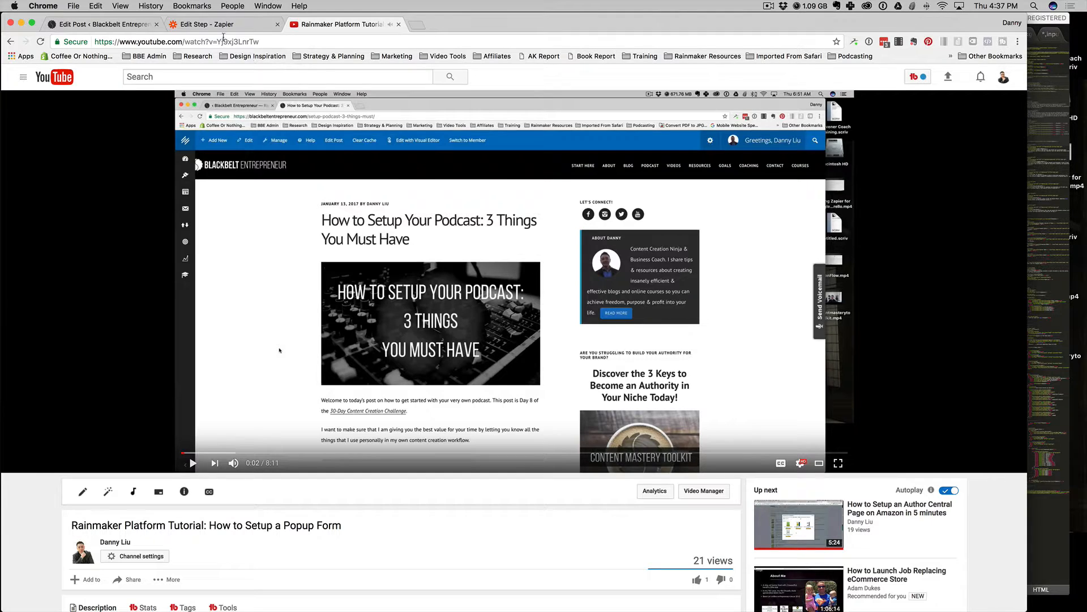
left_click(102, 24)
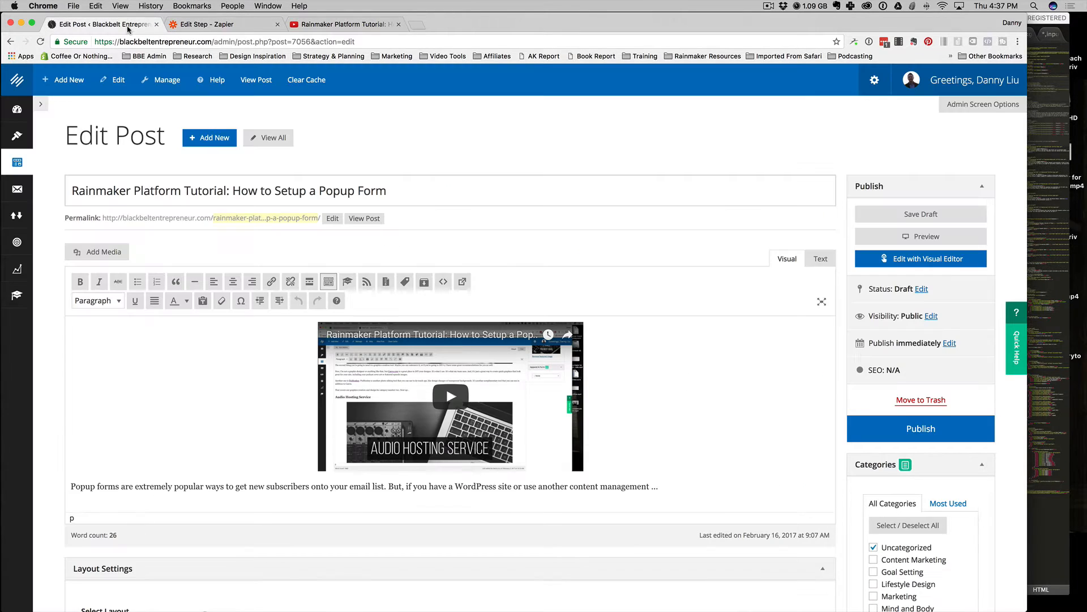
Scroll through the Edit Post page, then go back to the Posts list.
scroll("down", 3)
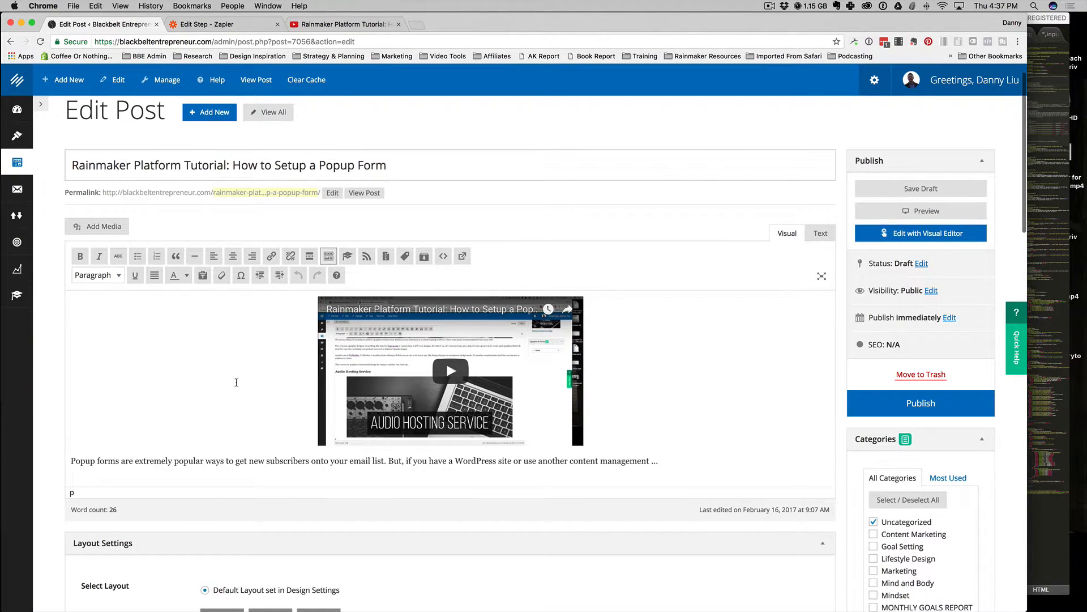
scroll("down", 3)
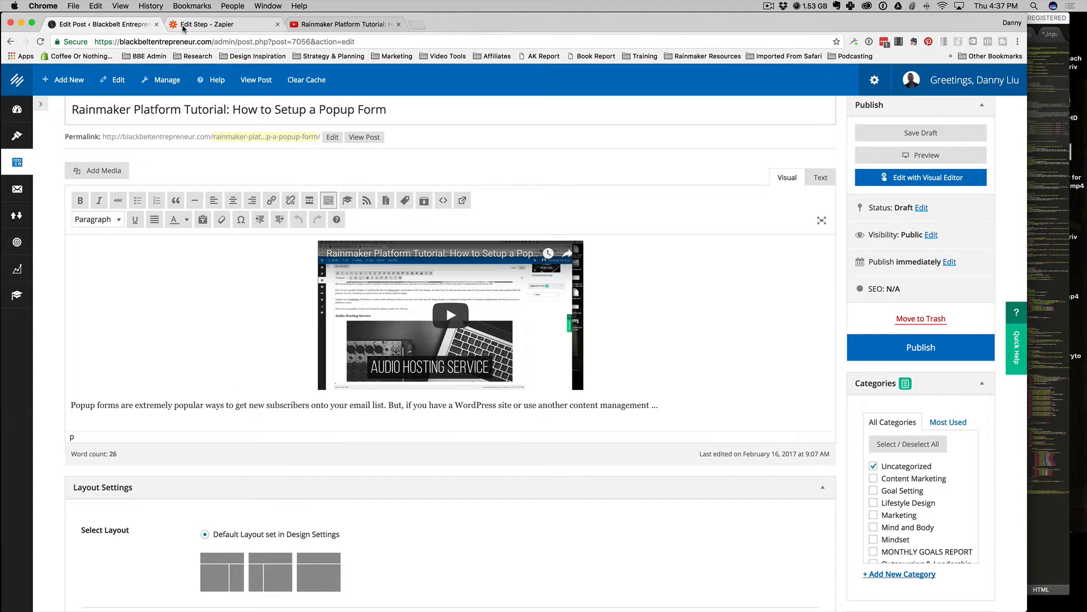
mouse_move(183, 29)
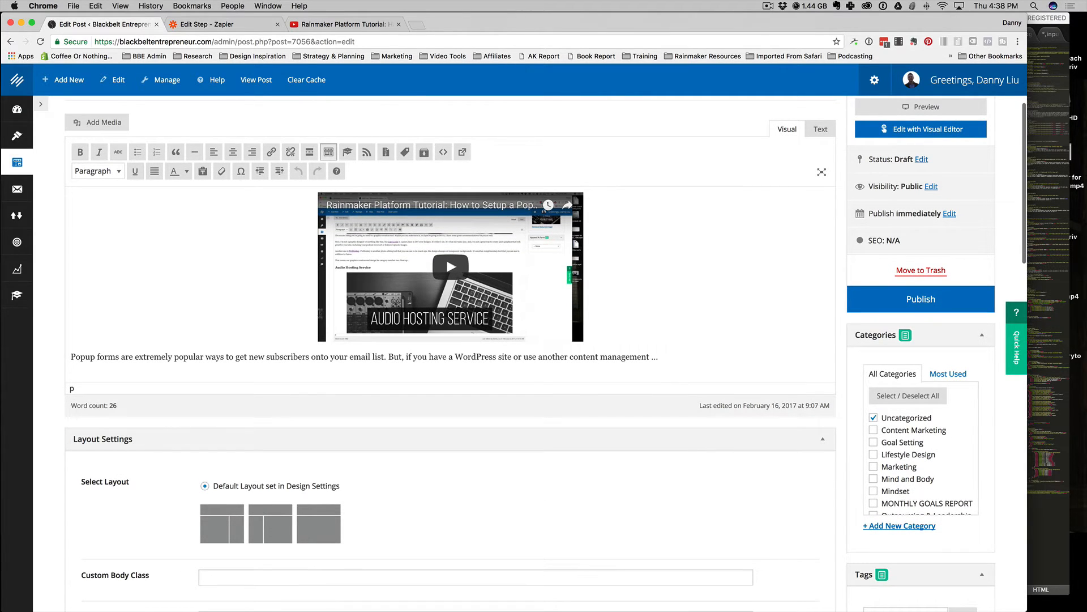
mouse_move(225, 358)
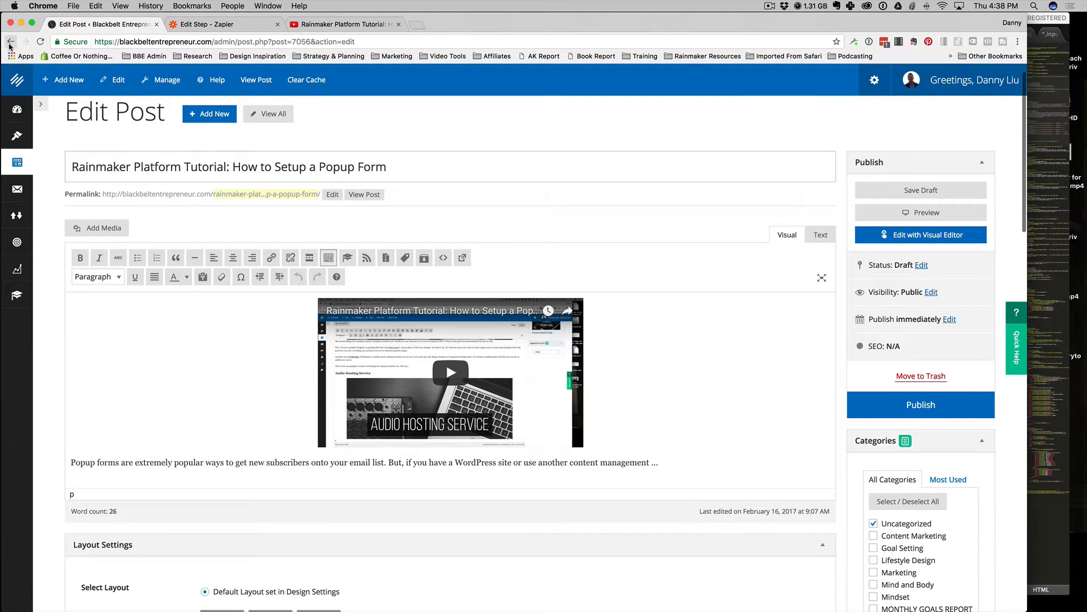
left_click(11, 41)
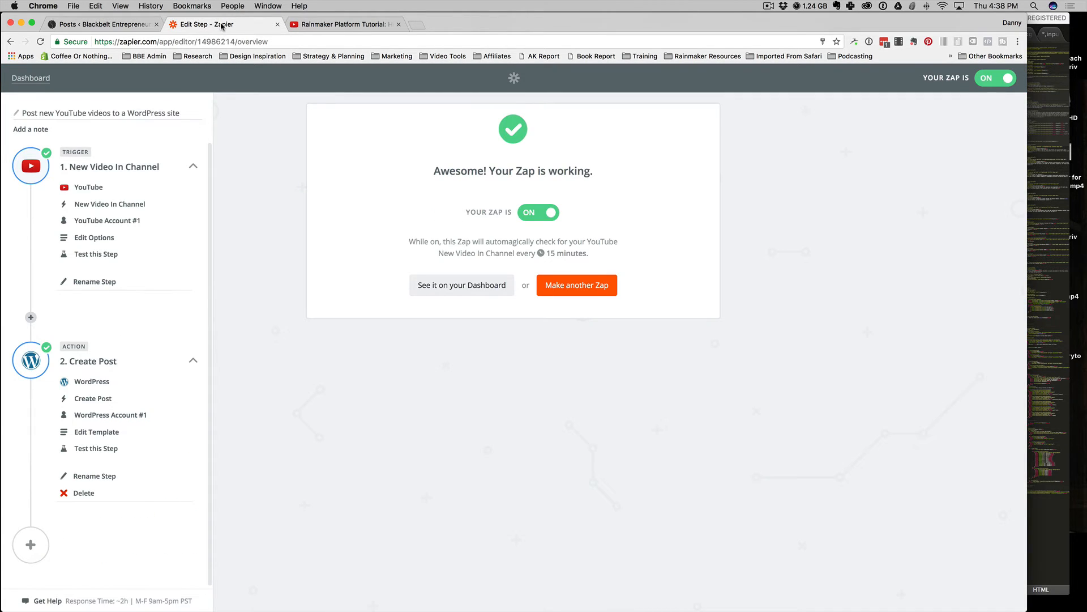
mouse_move(277, 170)
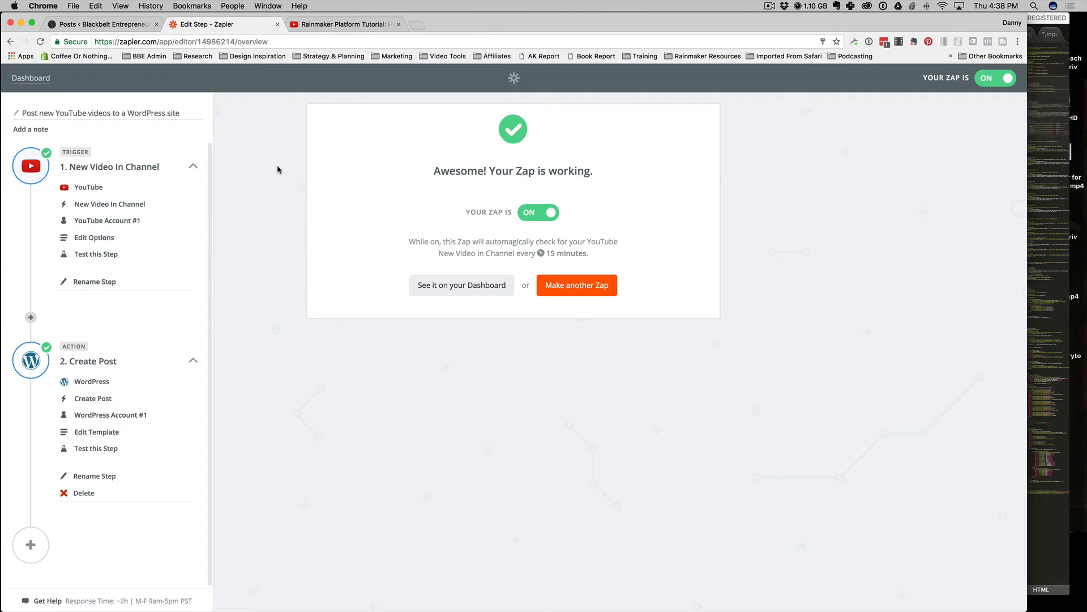